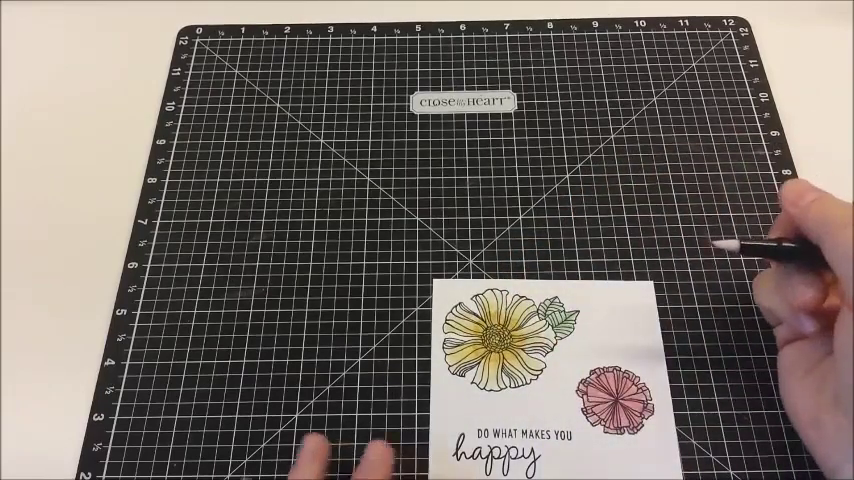
pyautogui.moveTo(700, 280)
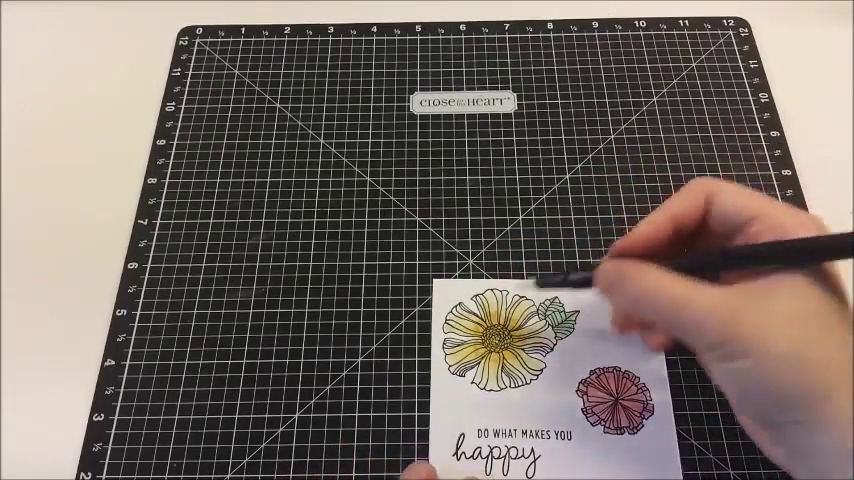